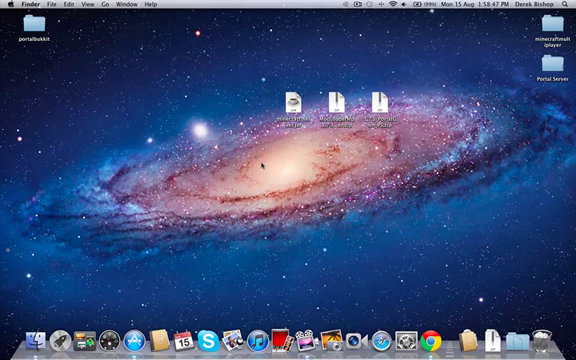
Bring up the Finder folder that holds minecraft_server.jar.
left_click(30, 36)
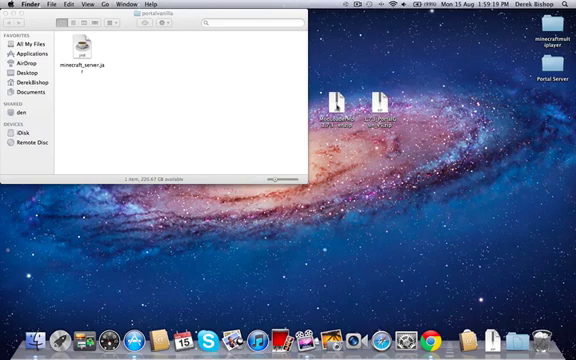
Enter the unpacked minecraft_server folder to show its class files.
left_click(344, 96)
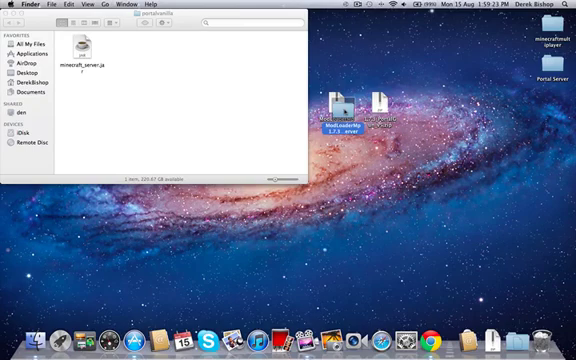
double_click(344, 112)
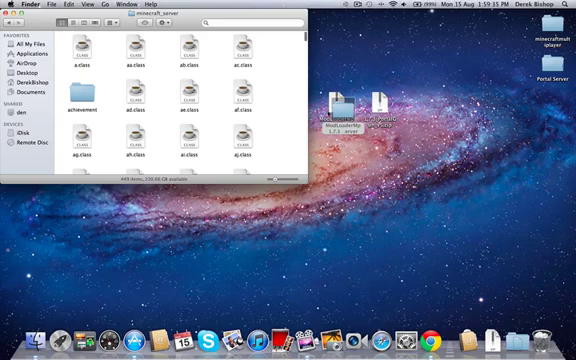
Select and copy all ModLoaderMP server files into the unpacked server folder, then go back.
double_click(356, 92)
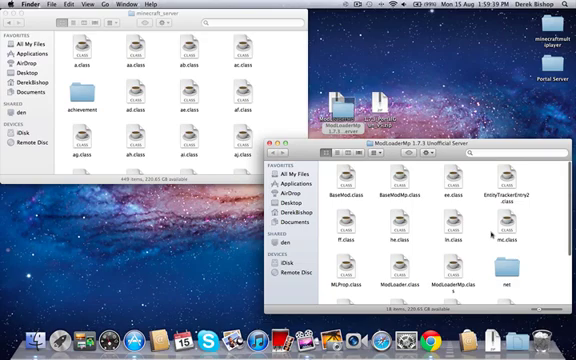
scroll("down", 3)
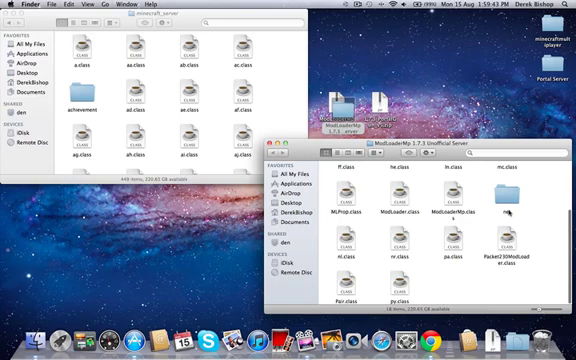
key("cmd+a")
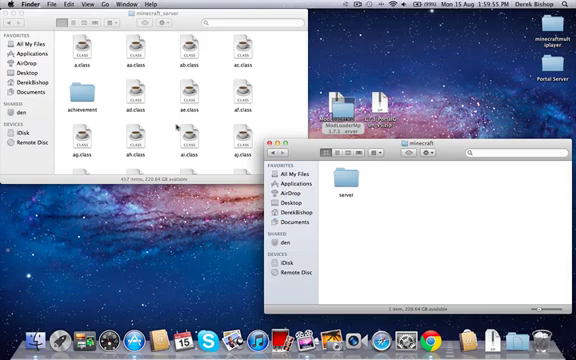
scroll("down", 3)
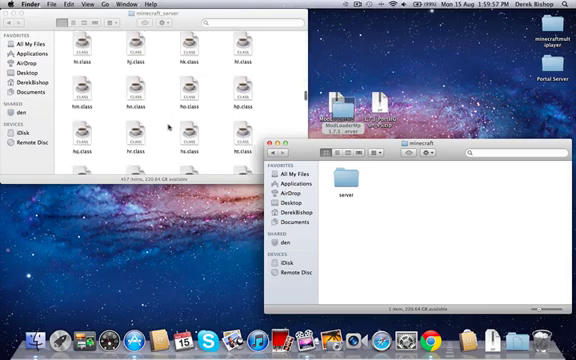
scroll("down", 3)
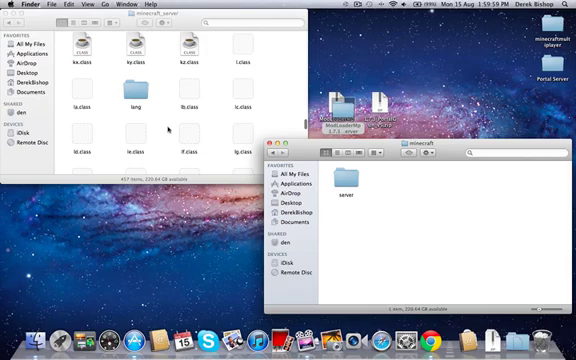
scroll("down", 3)
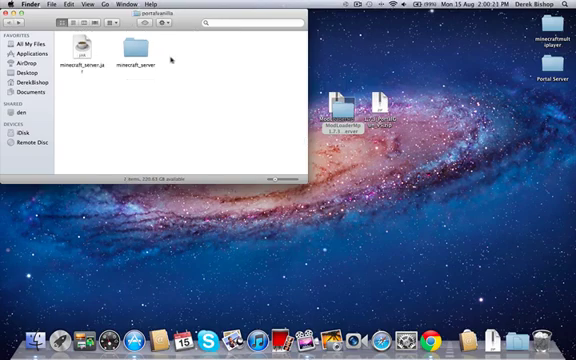
Enter the merged server folder so its files can be packed into one archive.
double_click(136, 52)
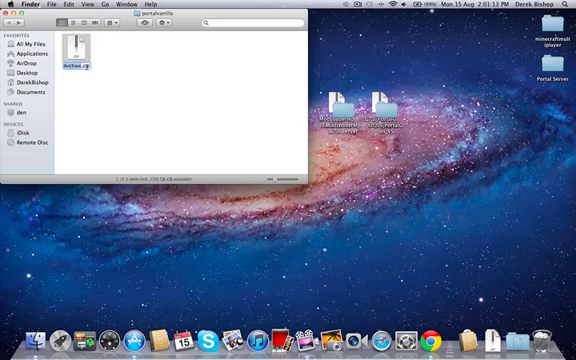
Rename the merged file to 'minecraft_server' and confirm the new name.
left_click(76, 56)
type("mod")
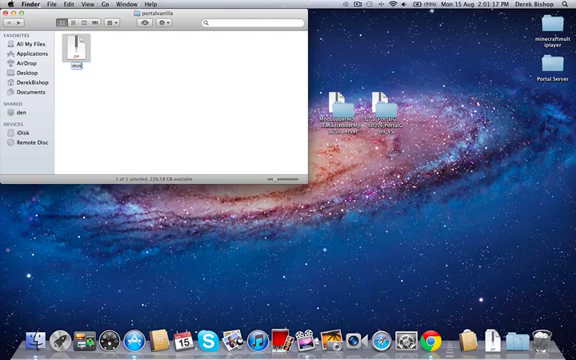
type("minecraft")
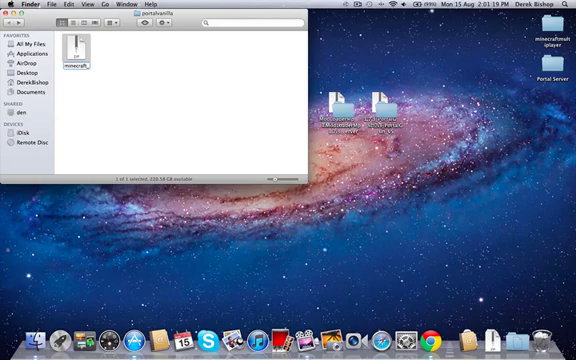
type("minecraft_server")
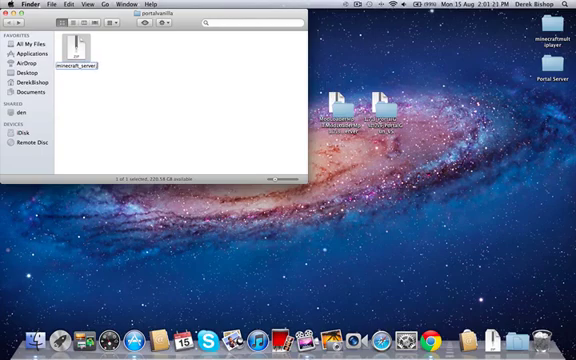
key("Return")
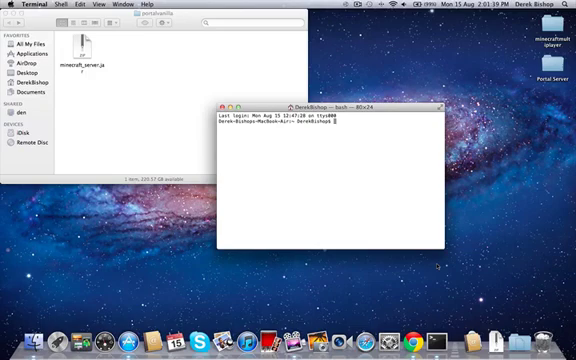
cd into the server folder and run java -Xmx1024M -Xms1024M -jar minecraft_server.jar nogui.
type("cd")
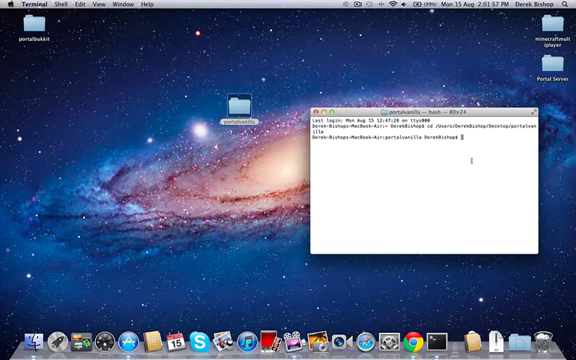
type("java -Xmx1024M -Xms1024M -jar craftbukkit.jar nogui")
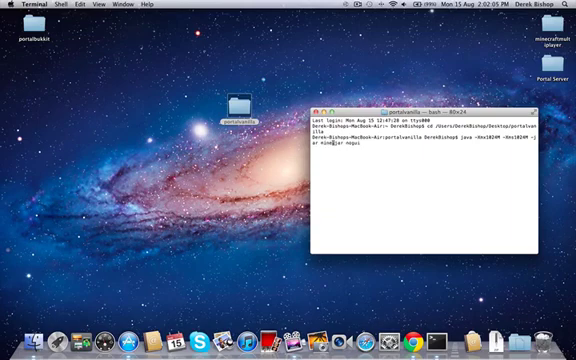
type("minecraft_se")
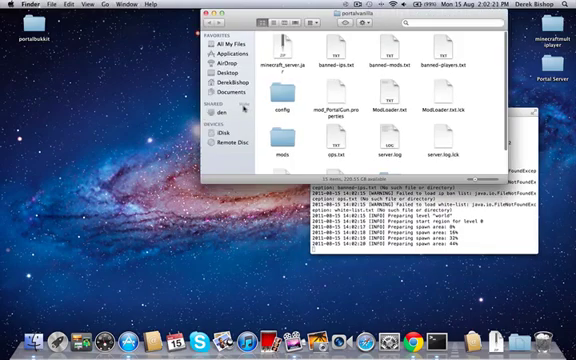
Show the context menu for minecraft_server.jar among the newly generated server files.
right_click(280, 56)
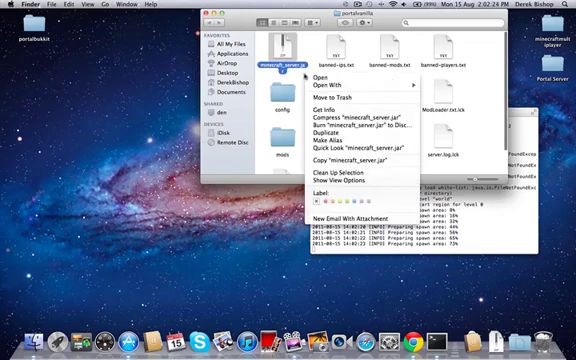